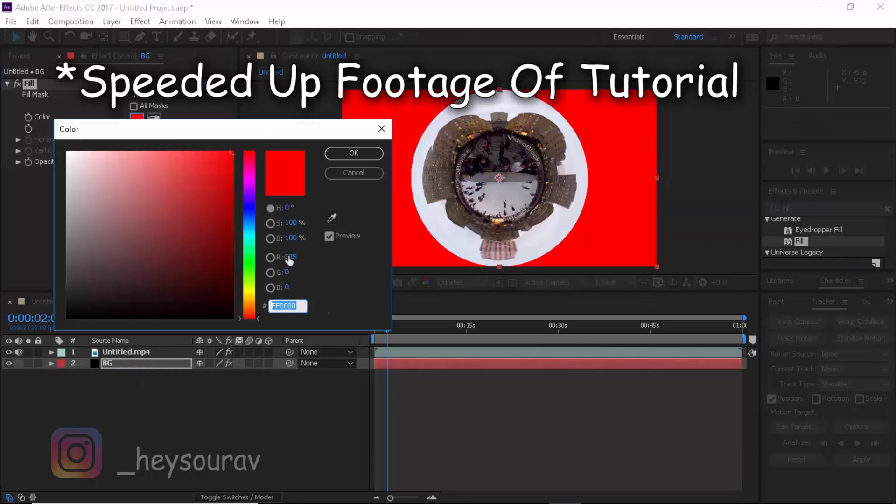
# Eyedrop the footage's pale edge colour into the BG Fill and select Untitled.mp4 for Curves
pyautogui.click(354, 153)
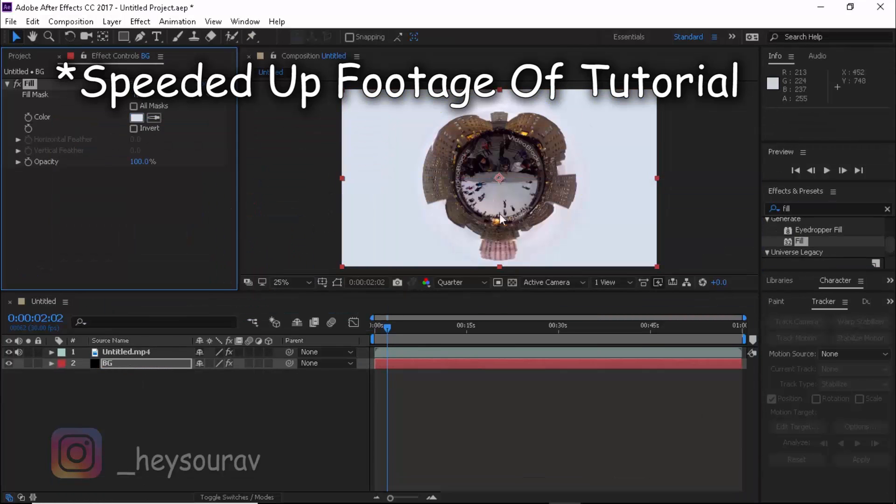
pyautogui.click(126, 352)
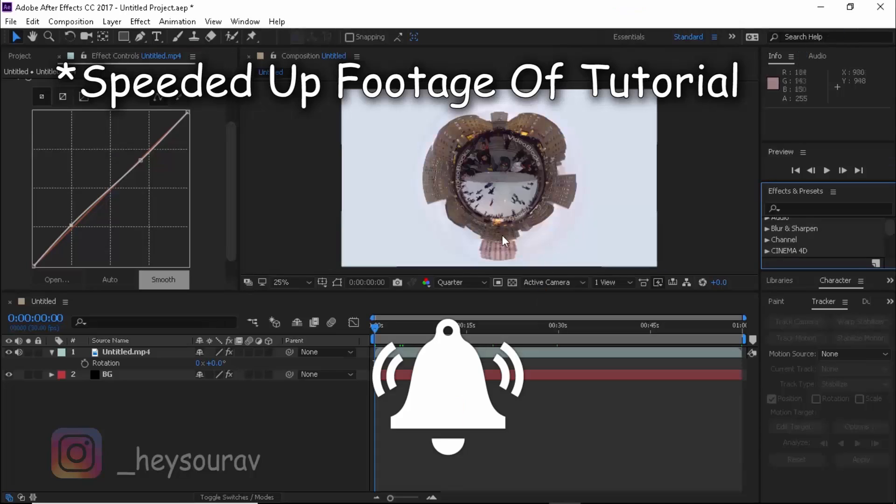
pyautogui.moveTo(509, 234)
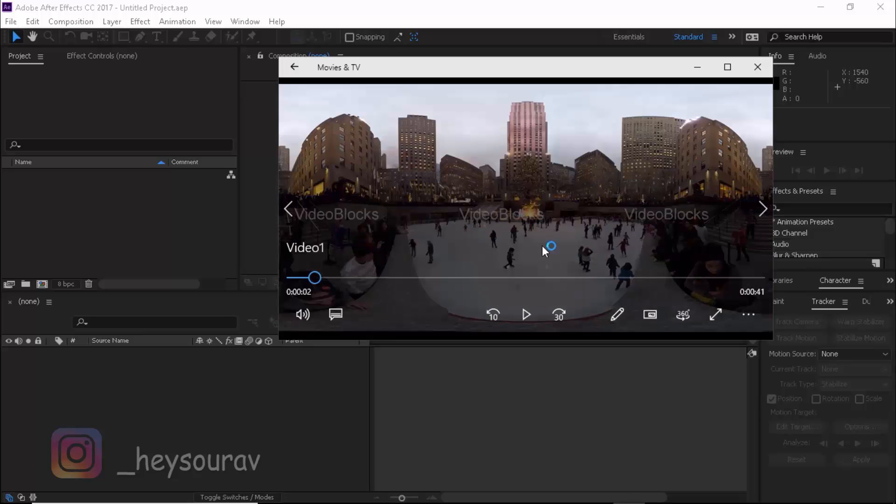
pyautogui.moveTo(509, 380)
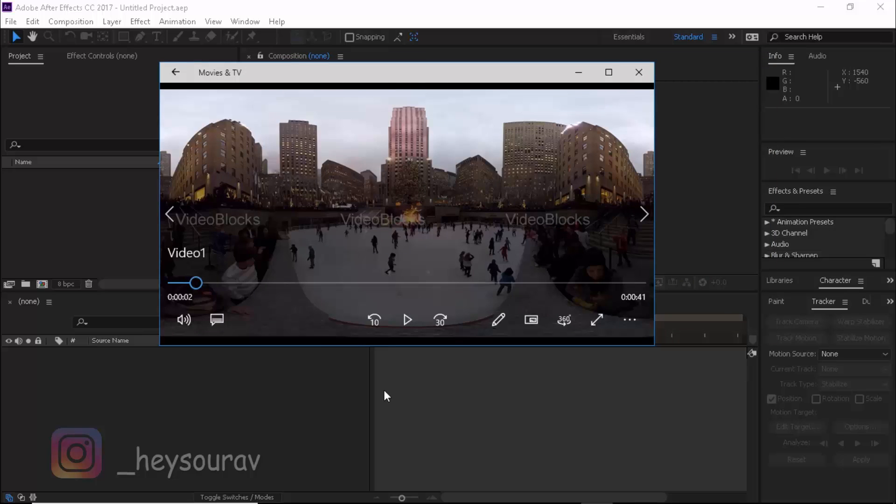
# Play and pause Video1 and toggle its 360-degree viewing
pyautogui.click(407, 319)
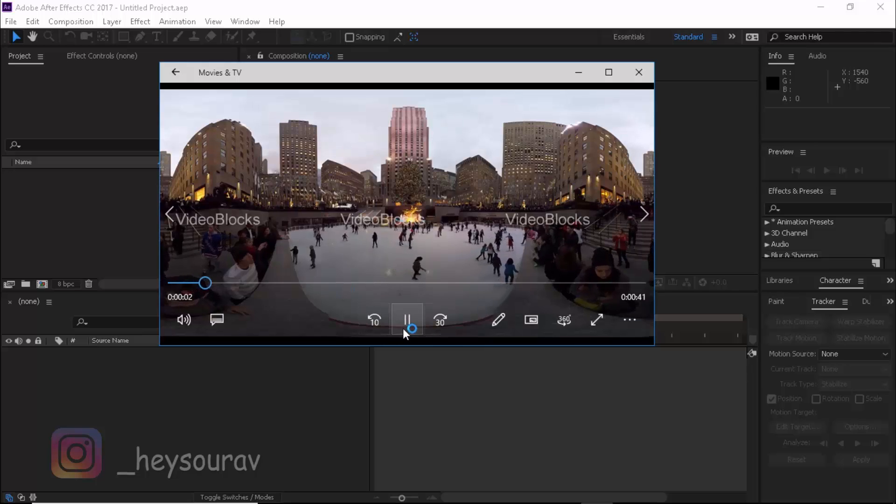
pyautogui.click(406, 319)
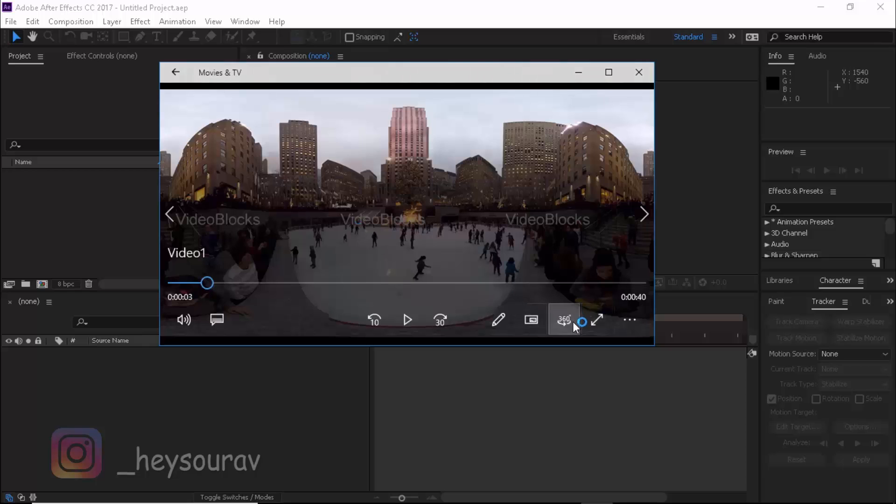
pyautogui.click(564, 319)
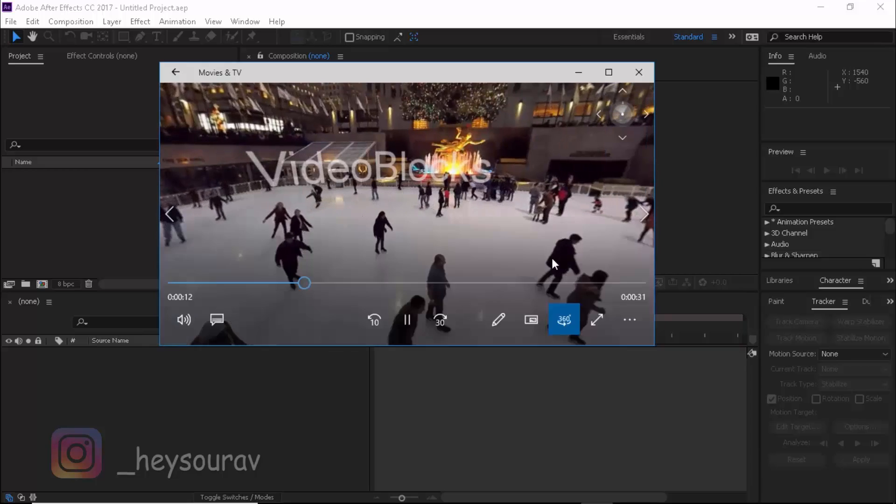
pyautogui.click(563, 319)
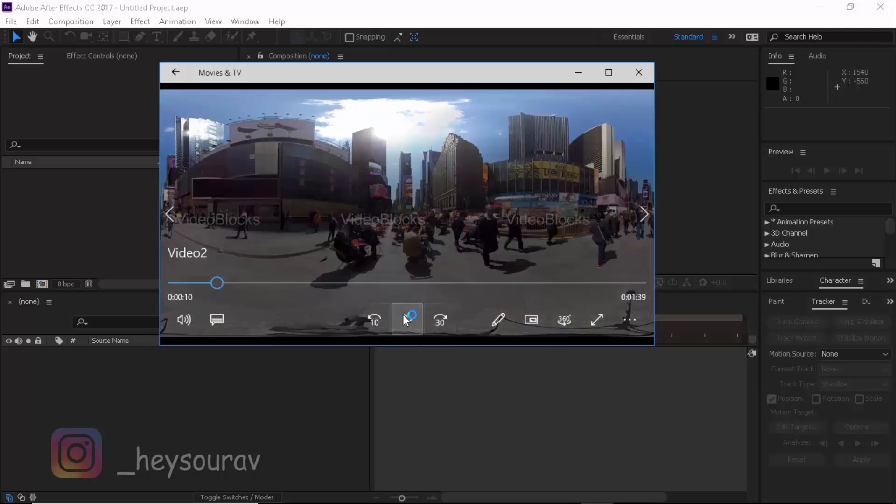
# Pause Video2, scrub Untitled to about 23 seconds, and close the Movies & TV player
pyautogui.click(407, 320)
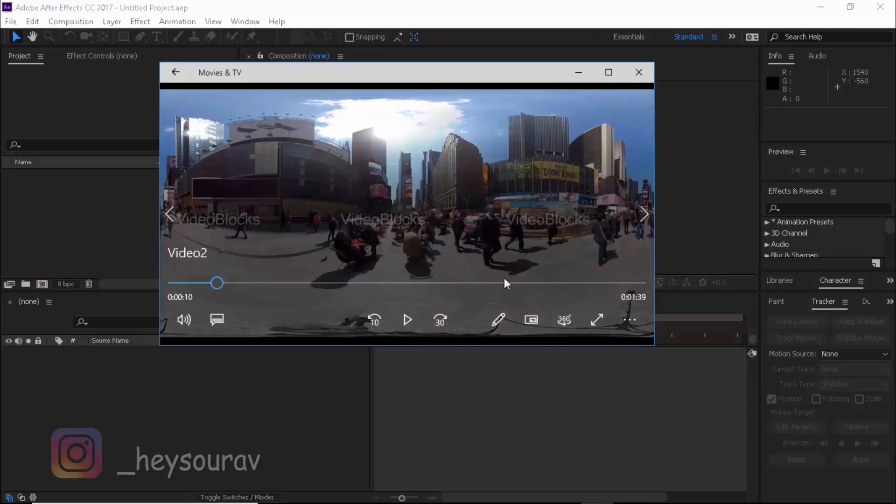
pyautogui.click(638, 73)
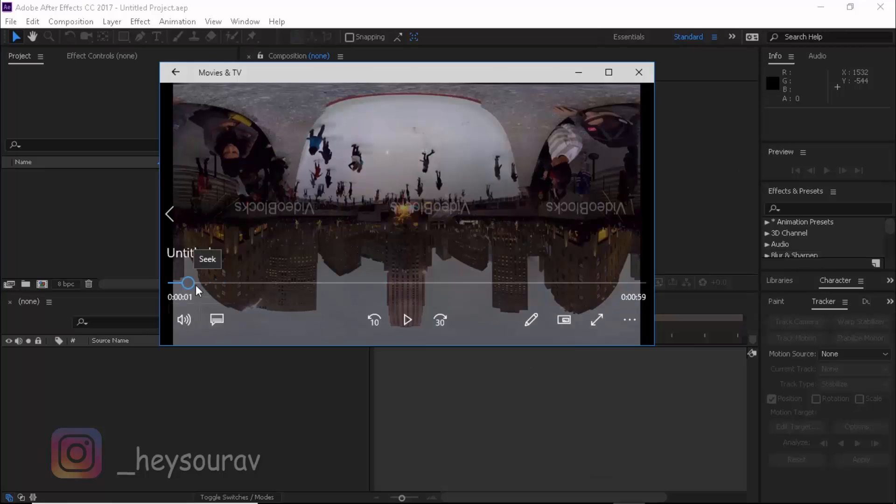
pyautogui.moveTo(390, 108)
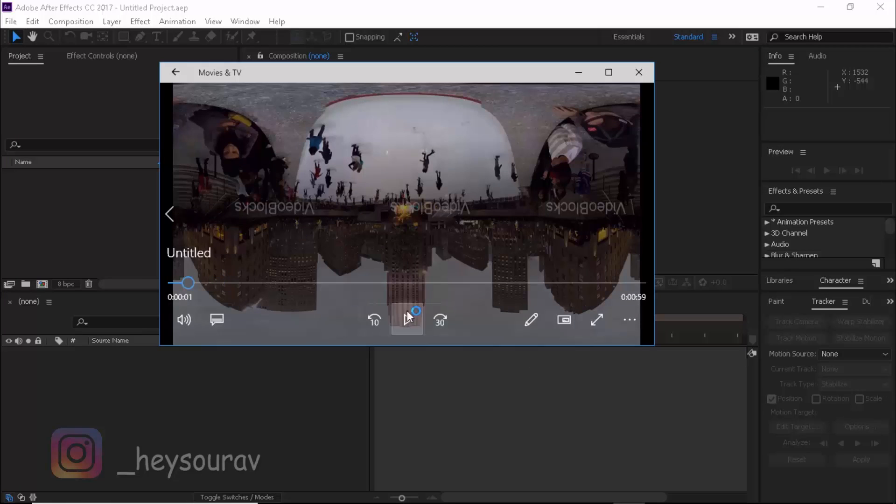
pyautogui.moveTo(189, 281); pyautogui.dragTo(383, 282)
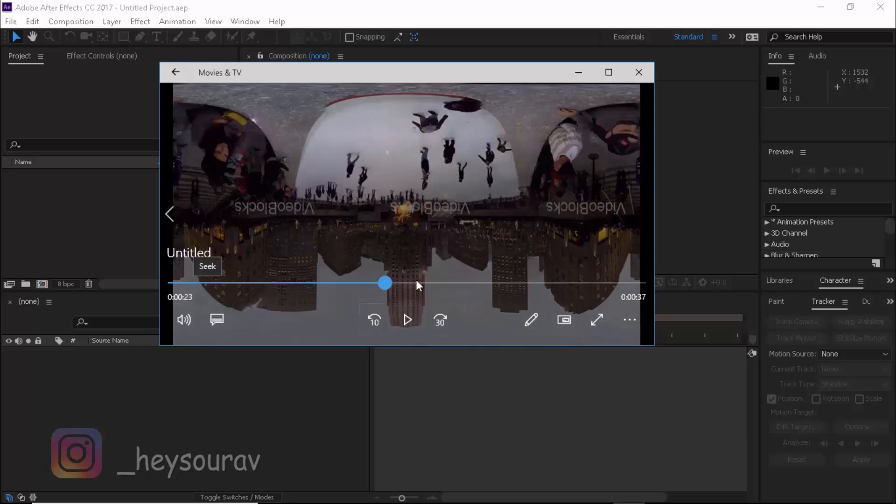
pyautogui.click(638, 73)
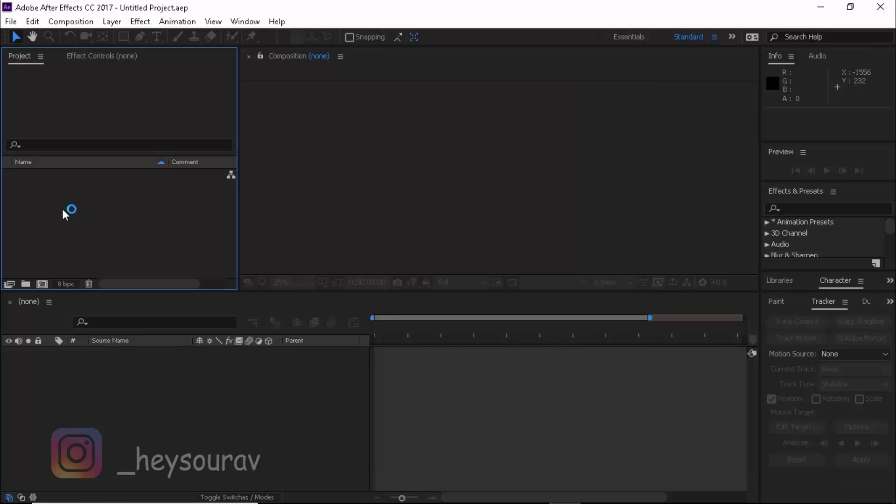
# Import Untitled.mp4, Video1.mp4 and Video2.mp4 from the Desktop via Import > File
pyautogui.rightClick(69, 210)
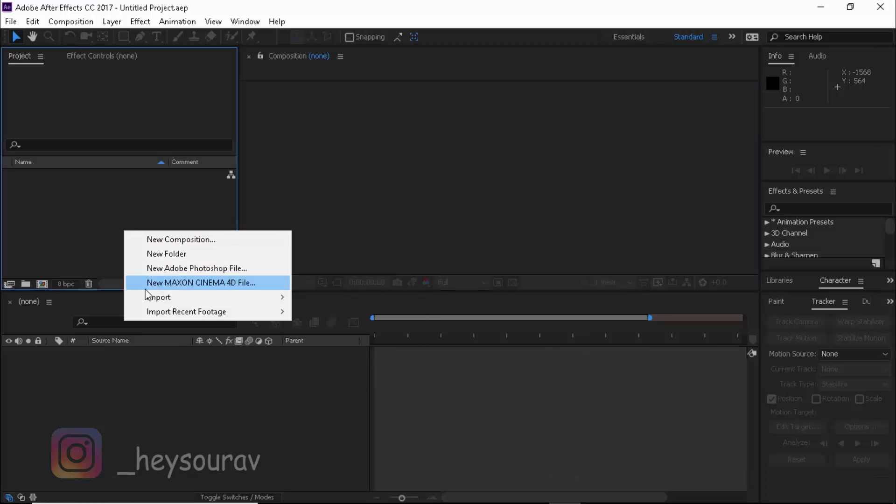
pyautogui.click(157, 298)
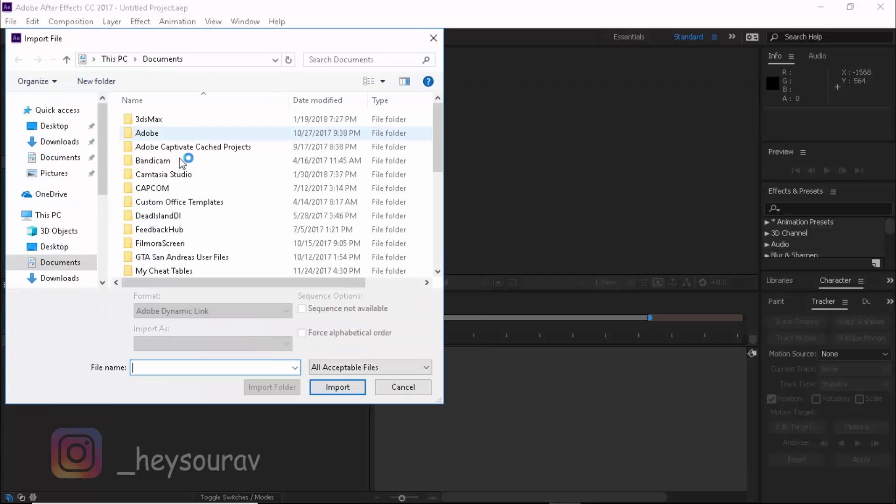
pyautogui.scroll(-3)
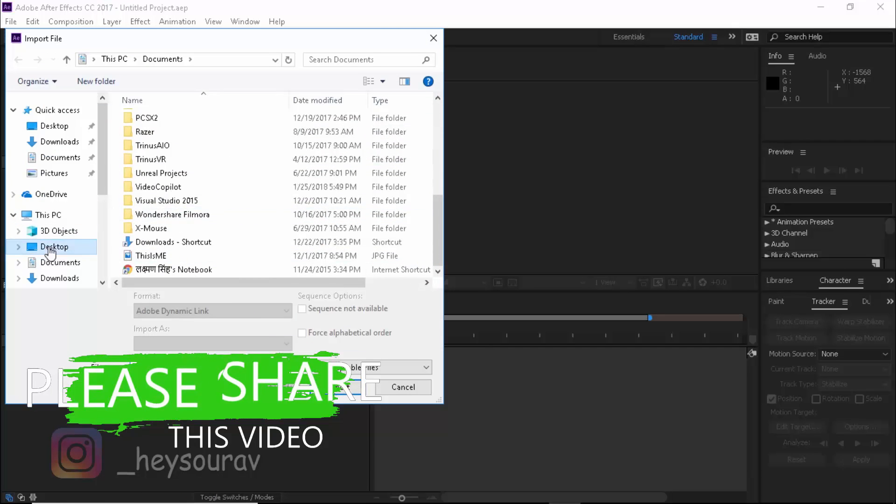
pyautogui.click(55, 246)
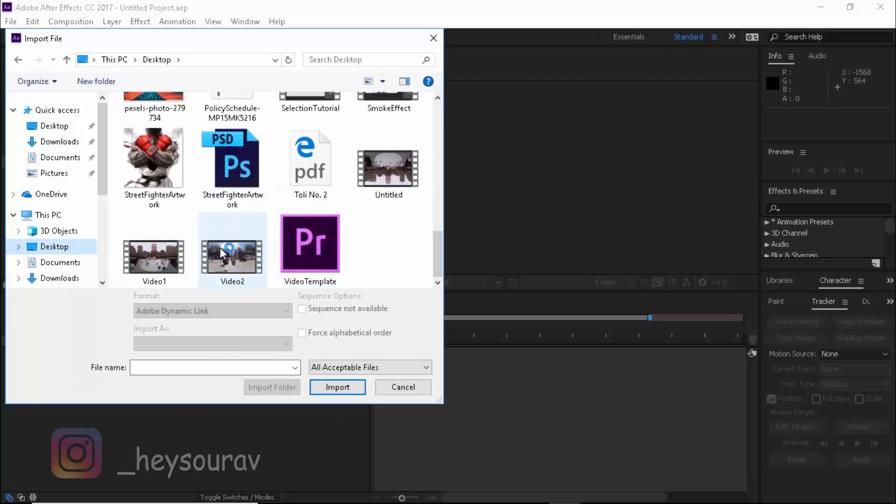
pyautogui.click(336, 388)
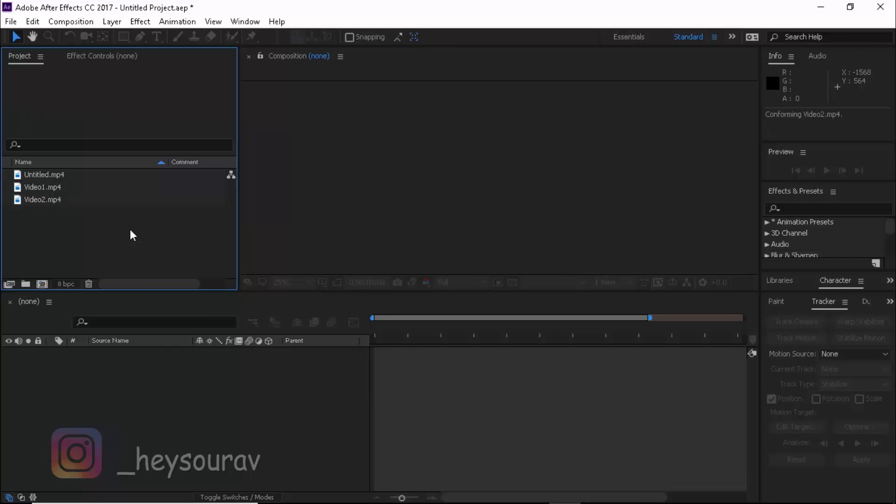
# Make a composition from Untitled.mp4 and swap its layer for Video1.mp4
pyautogui.click(47, 174)
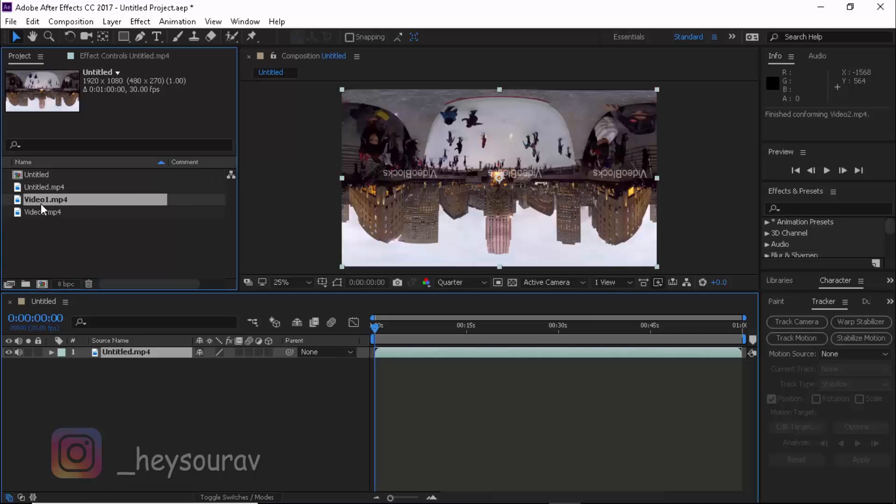
pyautogui.doubleClick(39, 199)
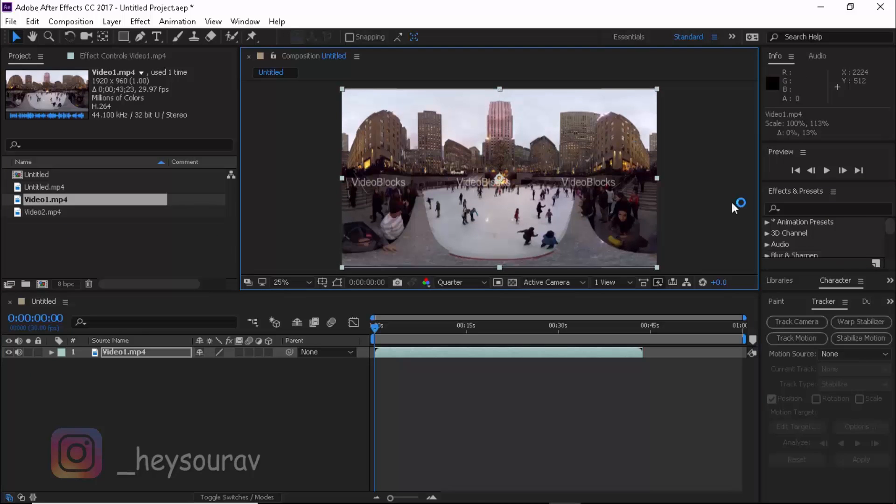
# Apply Polar Coordinates to Video1 with Rect to Polar conversion at 100% interpolation
pyautogui.write('polar')
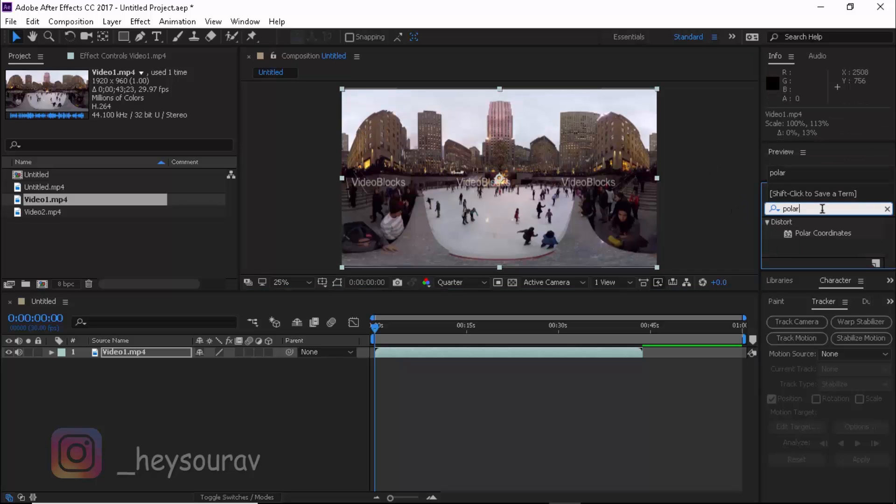
pyautogui.doubleClick(823, 233)
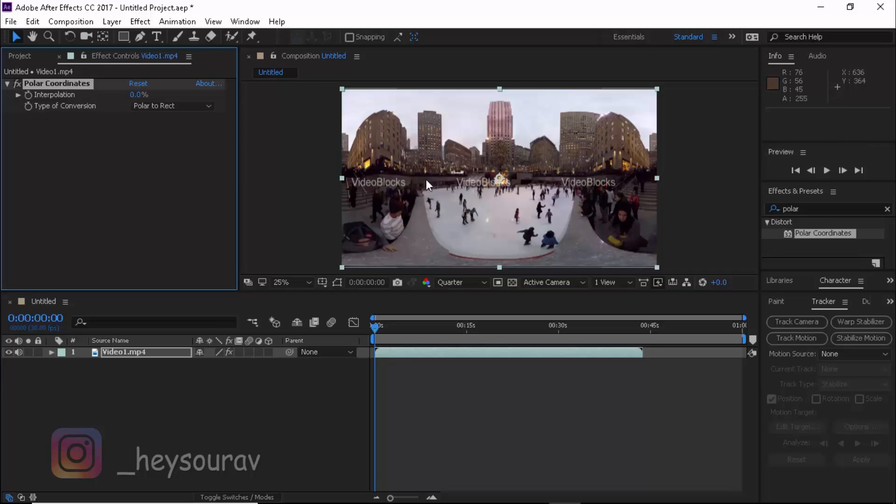
pyautogui.click(172, 105)
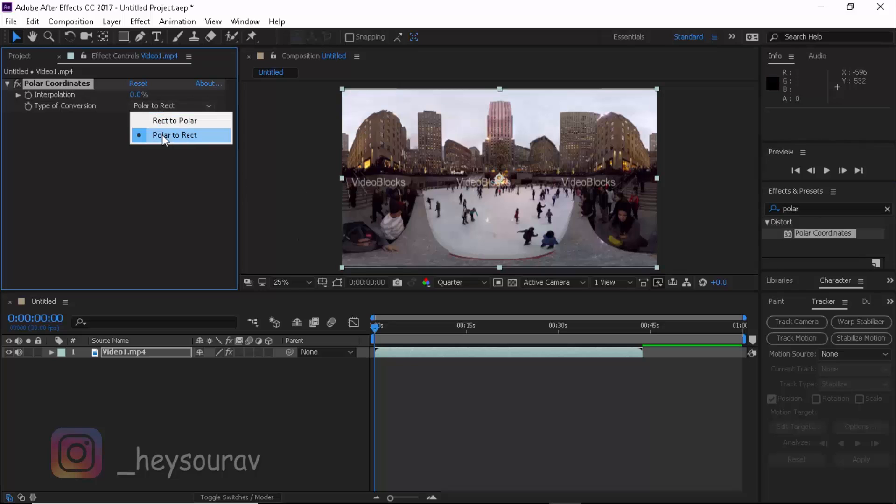
pyautogui.click(174, 134)
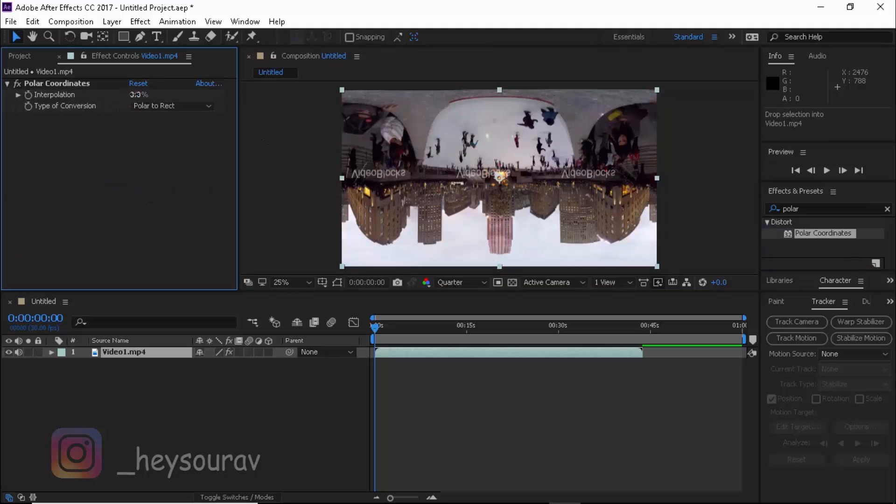
pyautogui.click(171, 105)
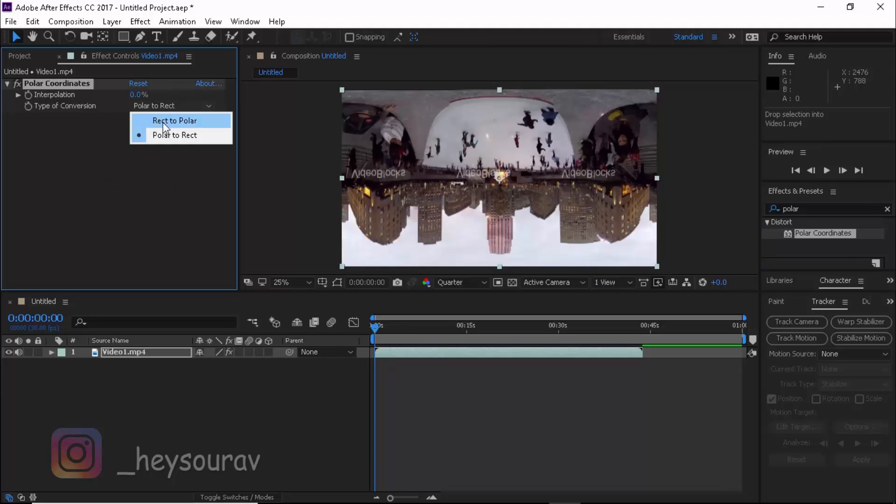
pyautogui.click(174, 121)
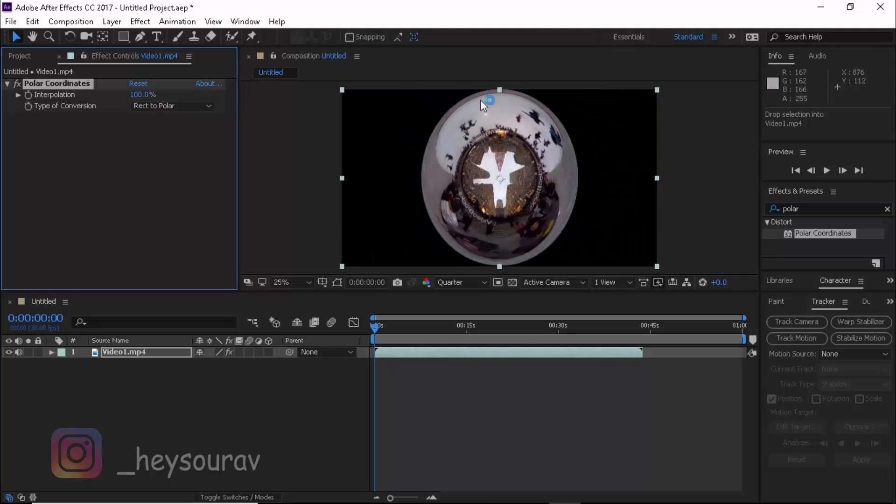
pyautogui.moveTo(501, 106)
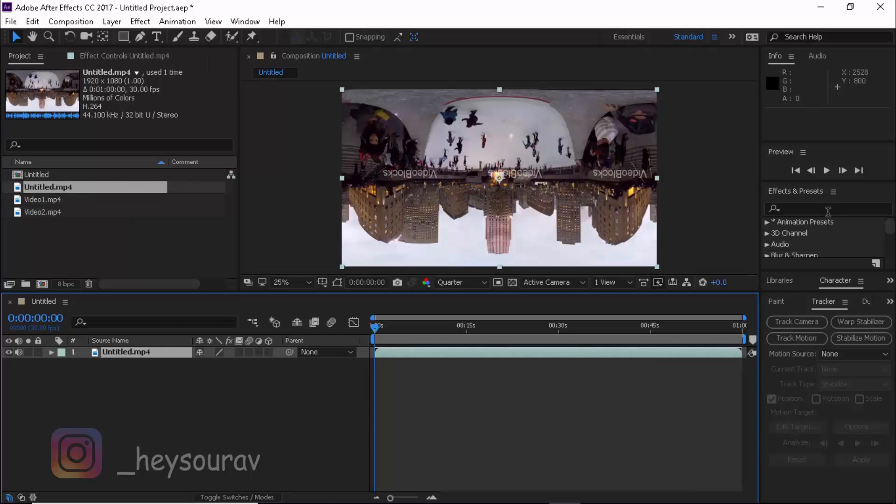
# Apply Polar Coordinates to Untitled.mp4, Rect to Polar at 100%, and create the BG solid
pyautogui.write('polar')
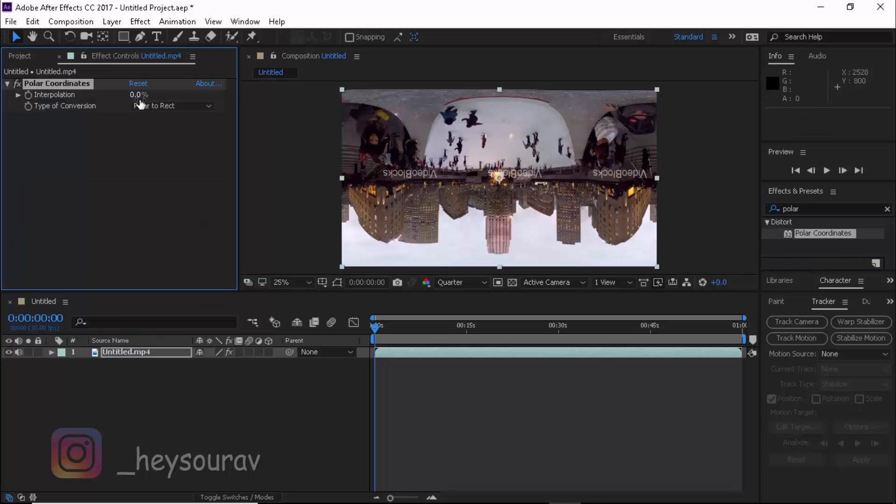
pyautogui.click(171, 105)
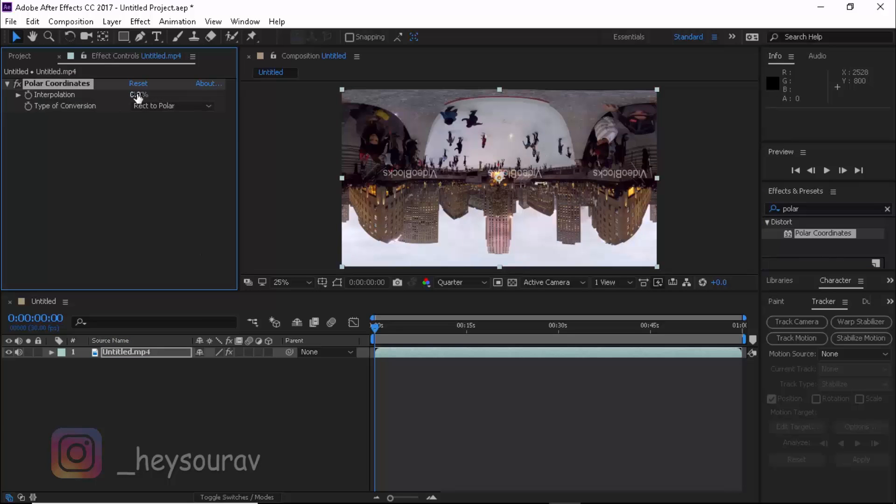
pyautogui.moveTo(139, 94); pyautogui.dragTo(159, 94)
pyautogui.write('B')
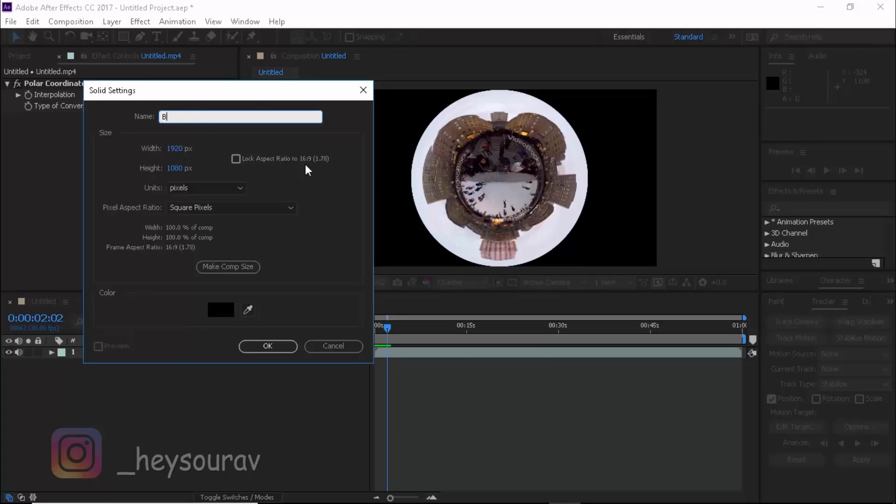
pyautogui.click(267, 346)
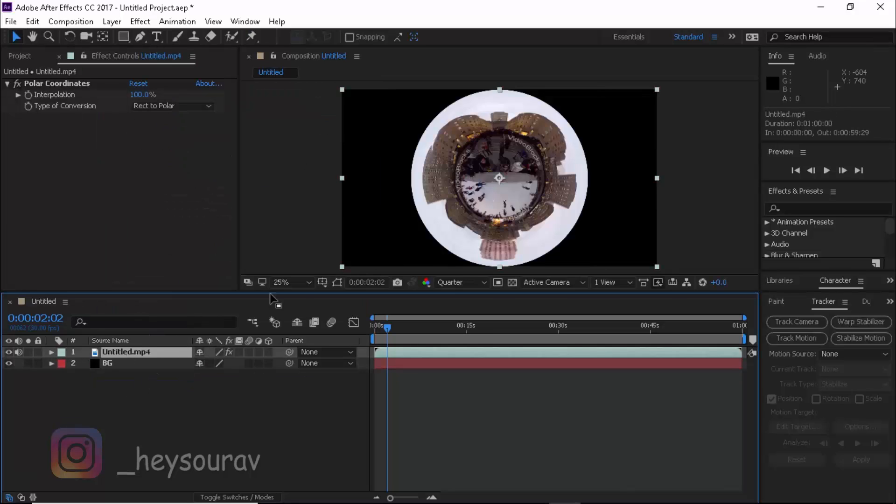
pyautogui.moveTo(779, 95)
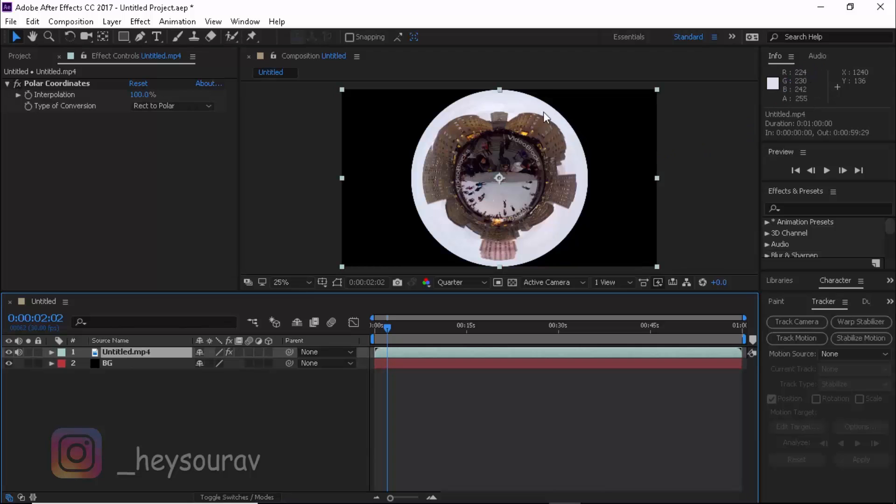
pyautogui.moveTo(416, 163)
pyautogui.write('notep')
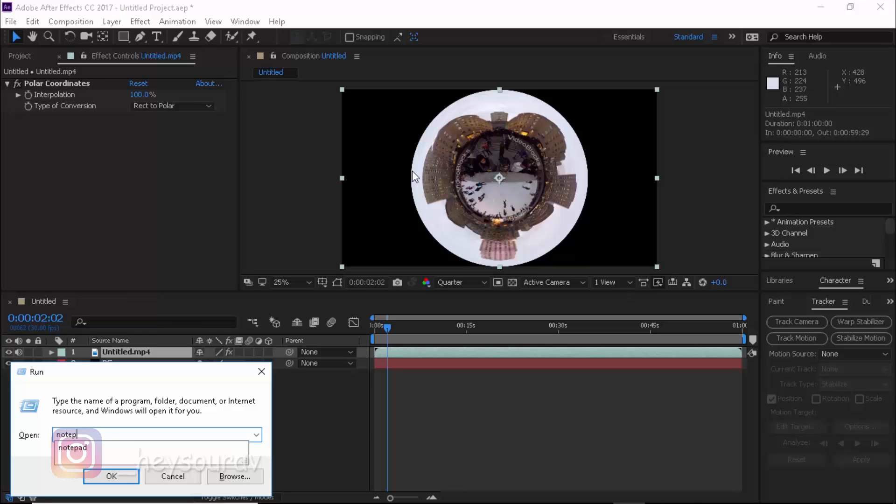
# Record the edge colour R 213, G 224, B 237 in Notepad
pyautogui.click(111, 476)
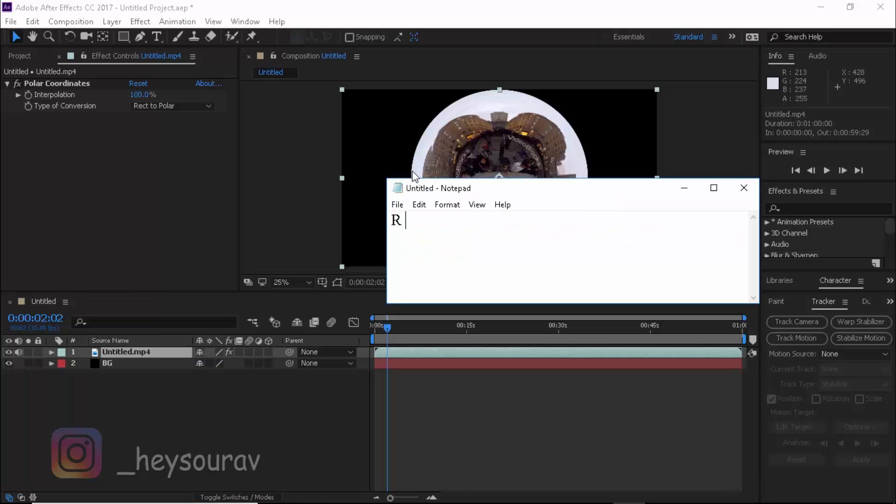
pyautogui.write('213')
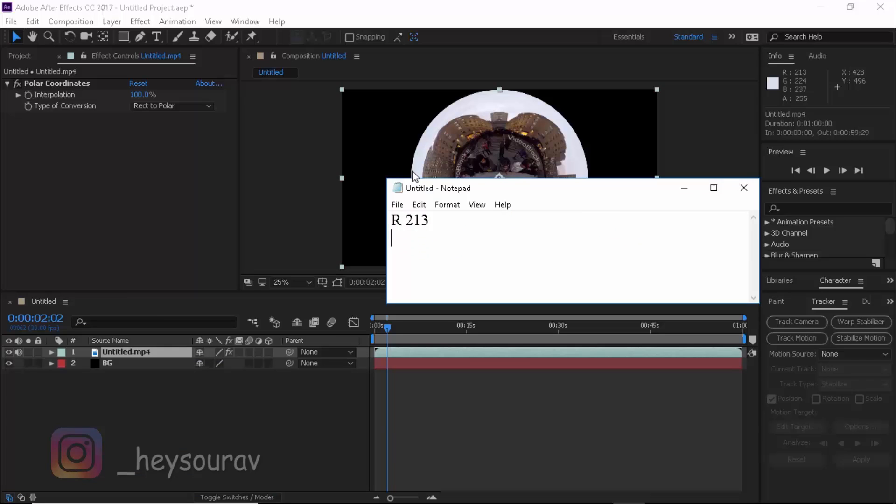
pyautogui.write('G 224')
pyautogui.write('B')
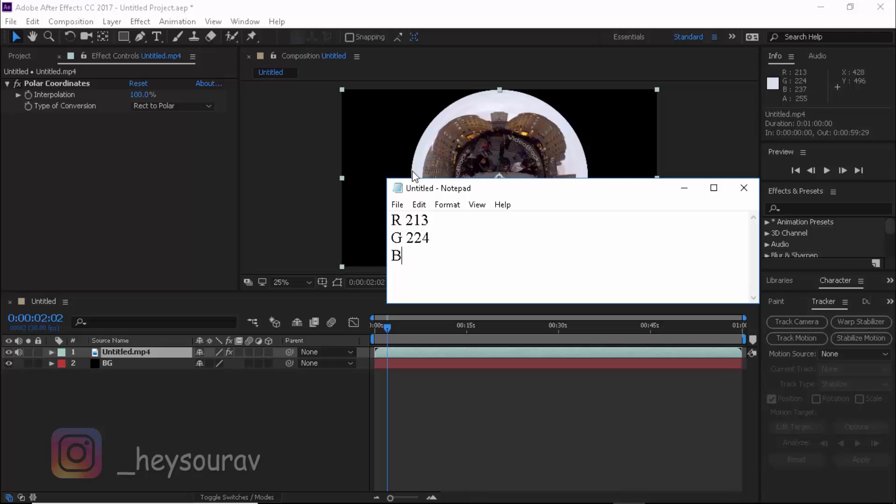
pyautogui.write('237')
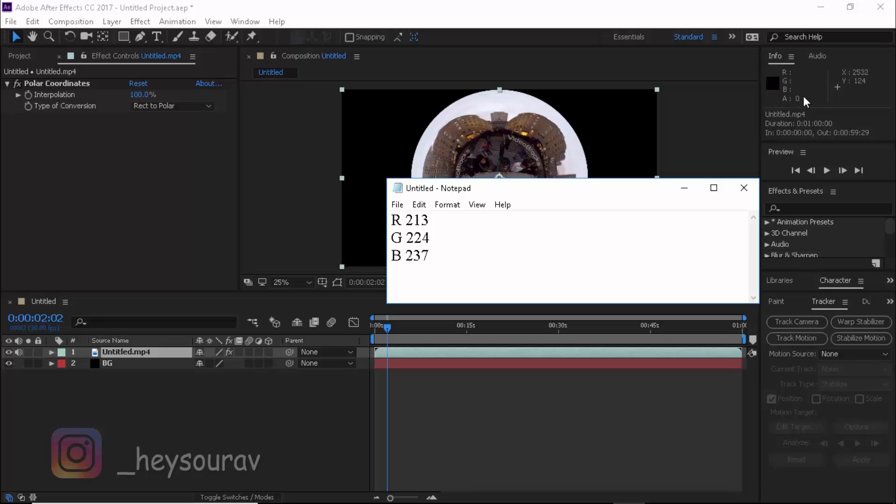
pyautogui.moveTo(436, 138)
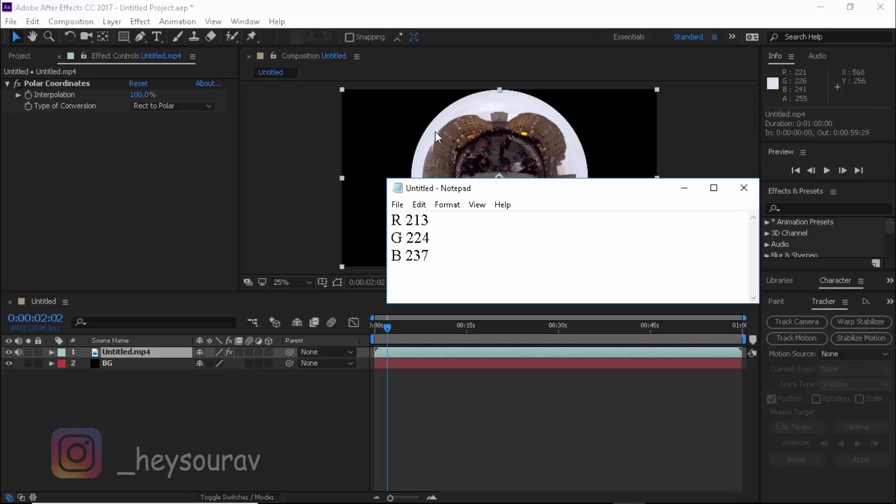
pyautogui.moveTo(438, 128)
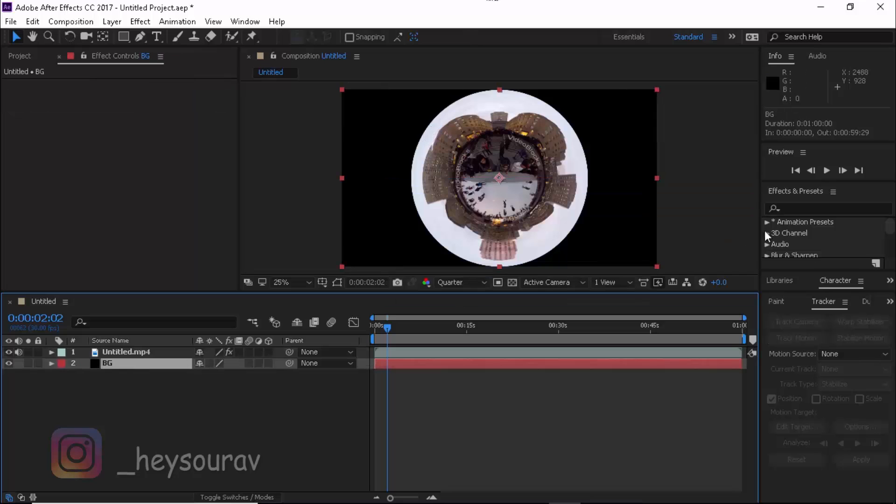
# Apply Fill to BG and set its colour to R 213, G 224, B 237
pyautogui.write('fill')
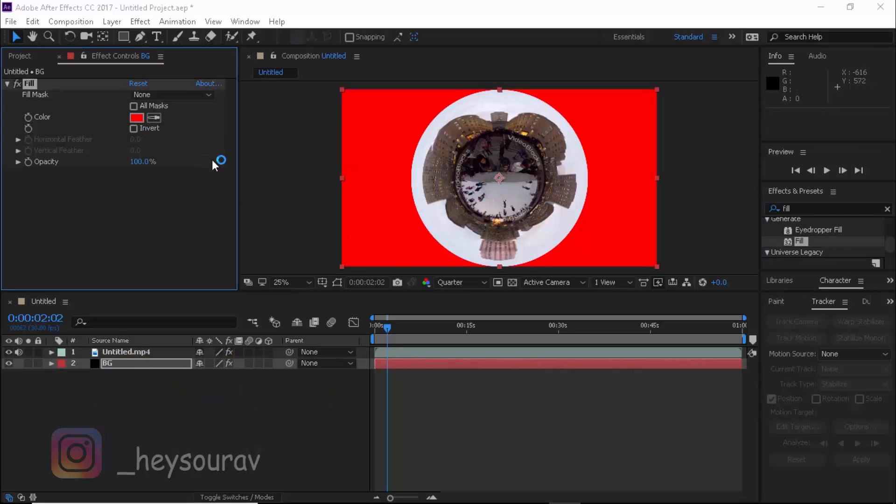
pyautogui.click(137, 118)
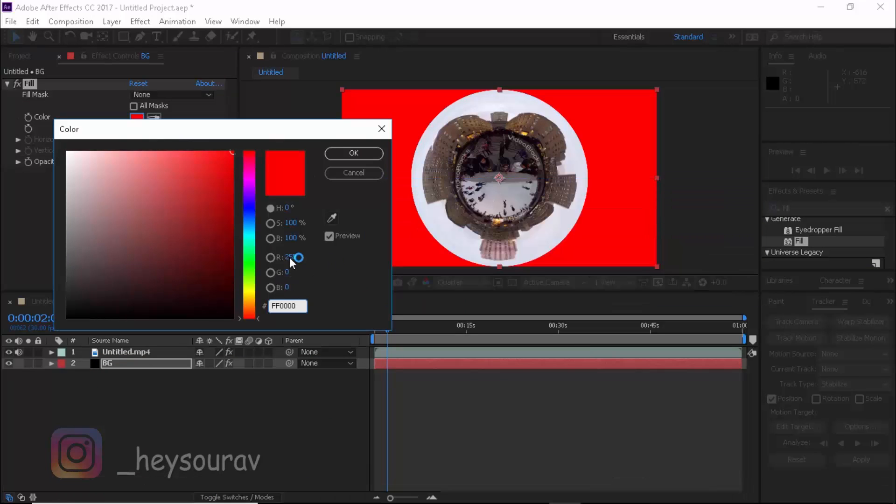
pyautogui.click(295, 257)
pyautogui.write('213')
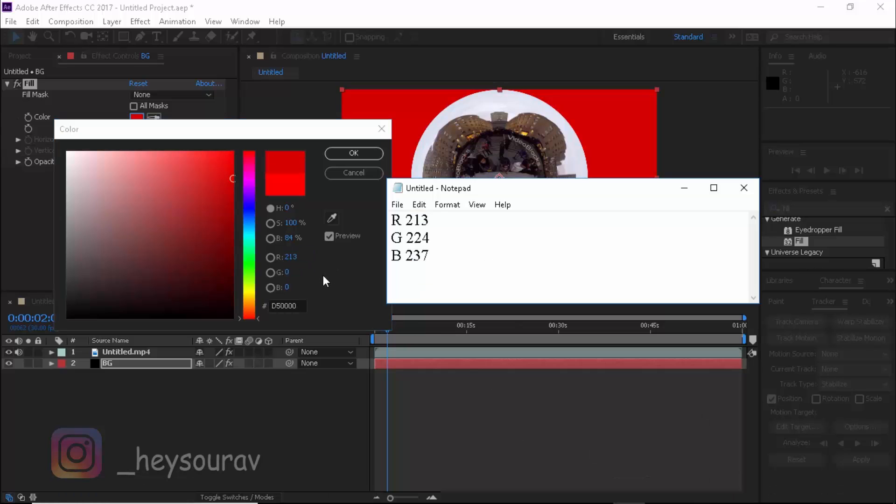
pyautogui.click(293, 273)
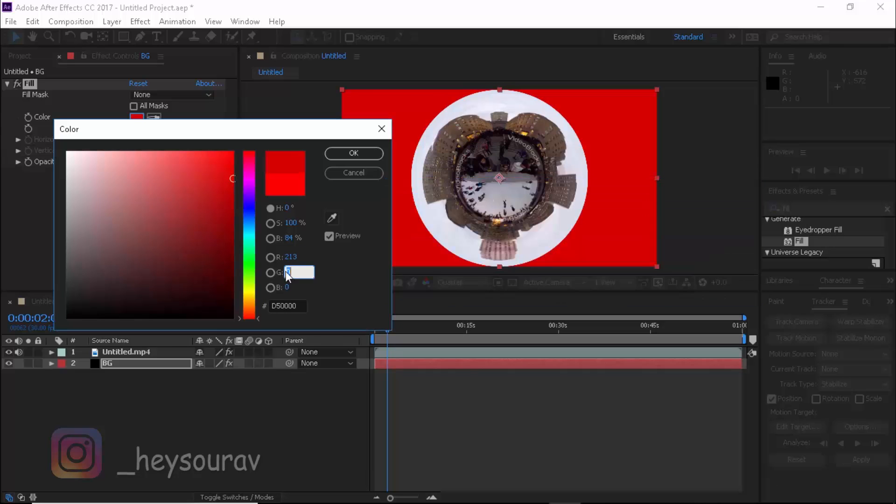
pyautogui.write('224')
pyautogui.click(298, 288)
pyautogui.write('237')
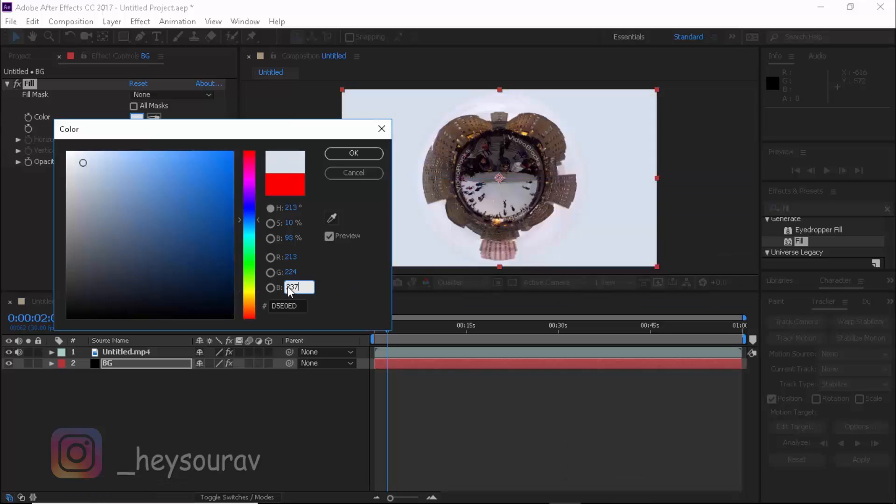
pyautogui.click(352, 153)
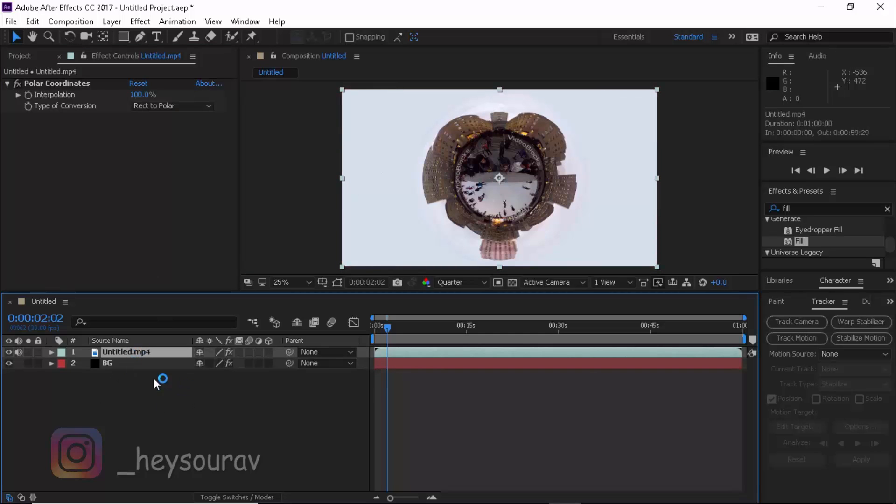
# Apply the Curves effect to the Untitled.mp4 footage layer
pyautogui.click(51, 352)
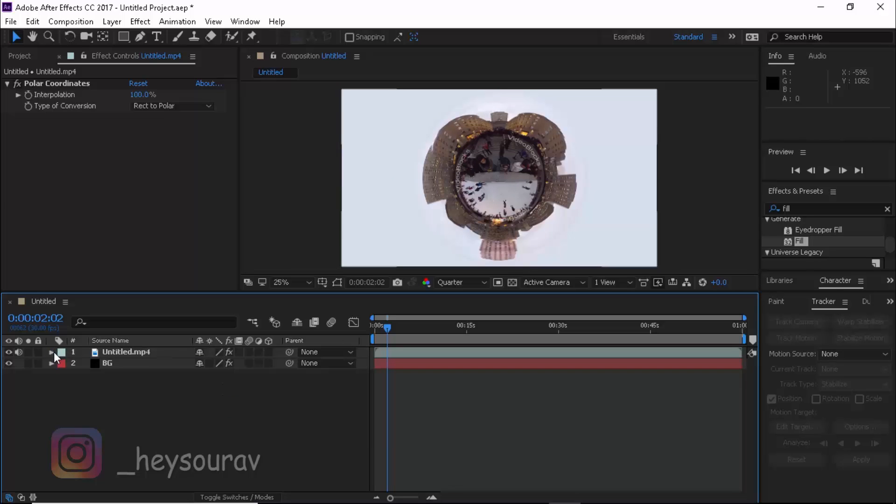
pyautogui.click(106, 363)
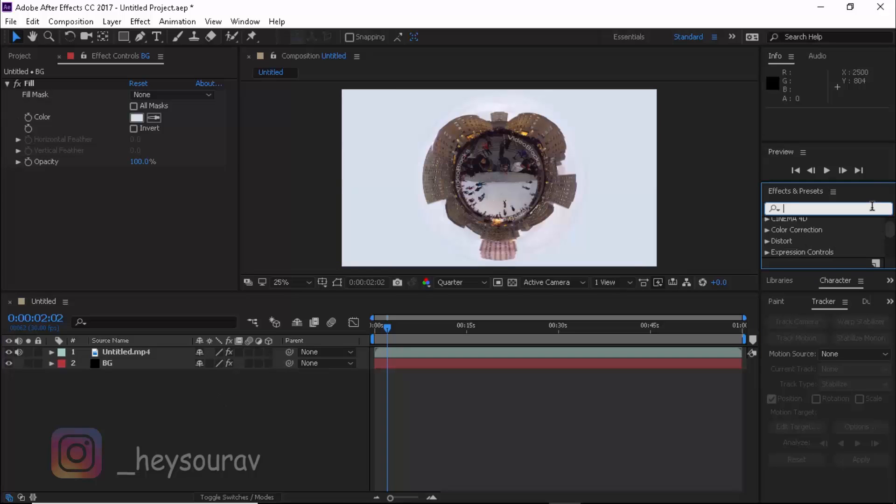
pyautogui.write('curves')
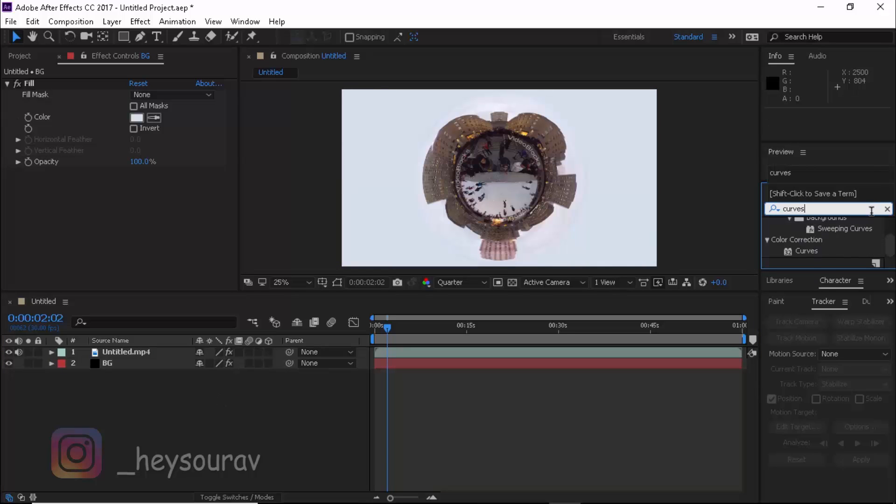
pyautogui.doubleClick(806, 251)
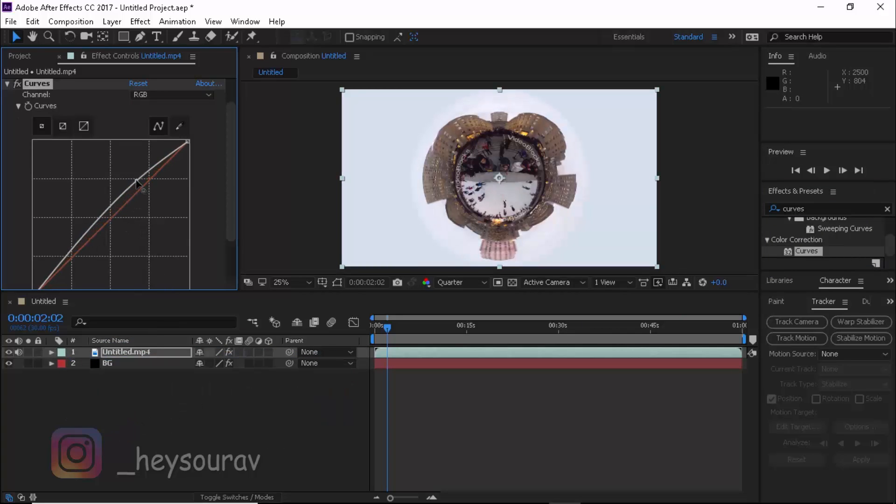
# Shape a gentle S-curve with two control points and check a later frame
pyautogui.click(138, 83)
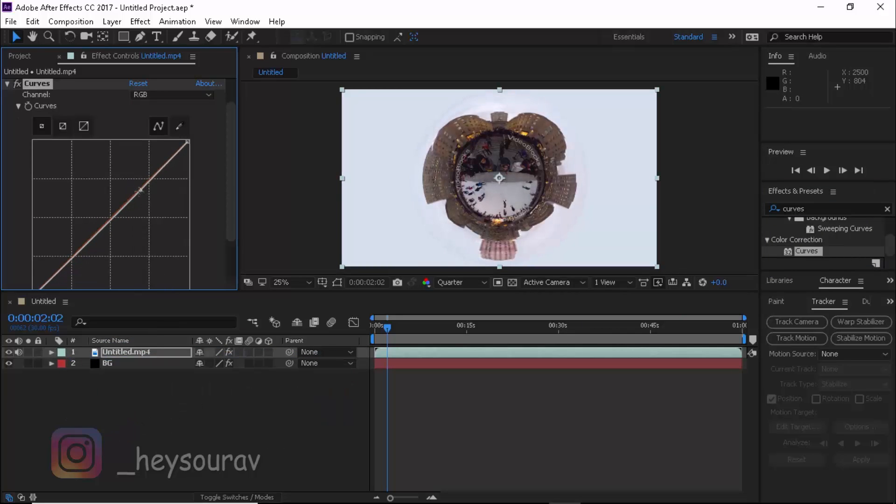
pyautogui.moveTo(140, 191); pyautogui.dragTo(85, 227)
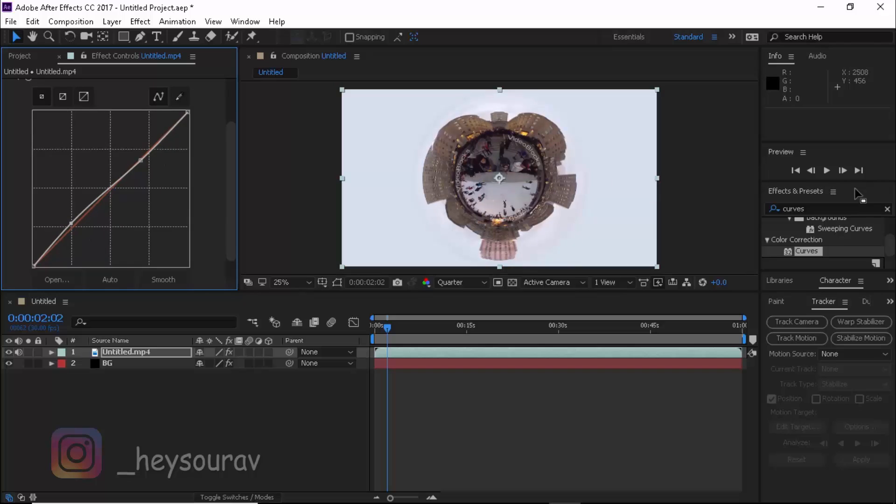
pyautogui.moveTo(140, 159); pyautogui.dragTo(73, 227)
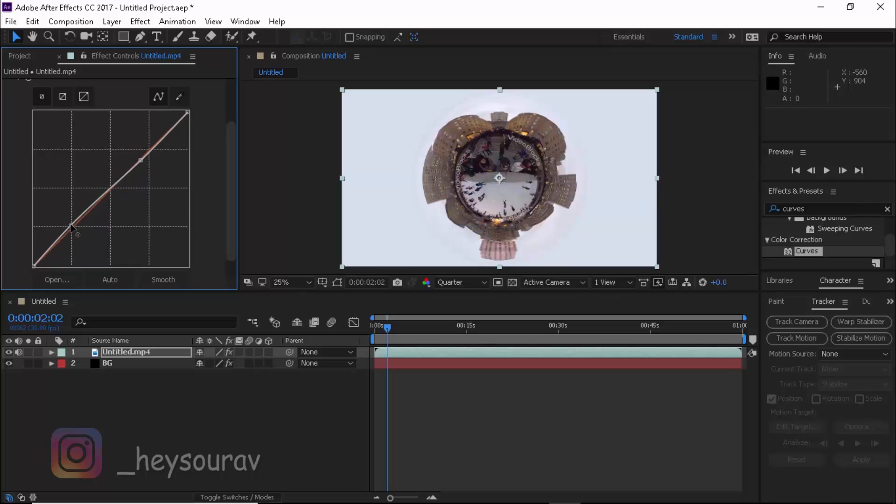
pyautogui.click(463, 325)
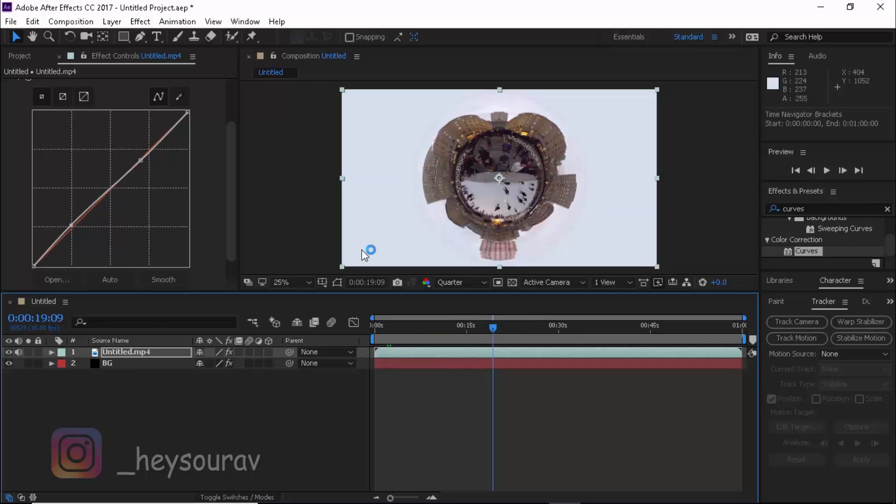
# Set a Rotation keyframe of 0 on Untitled.mp4 at the start
pyautogui.click(51, 352)
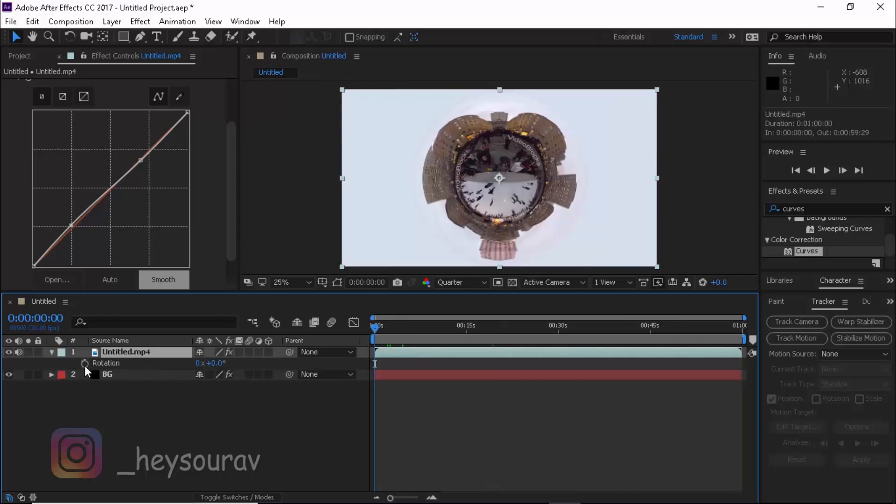
pyautogui.click(84, 363)
pyautogui.write('time*100')
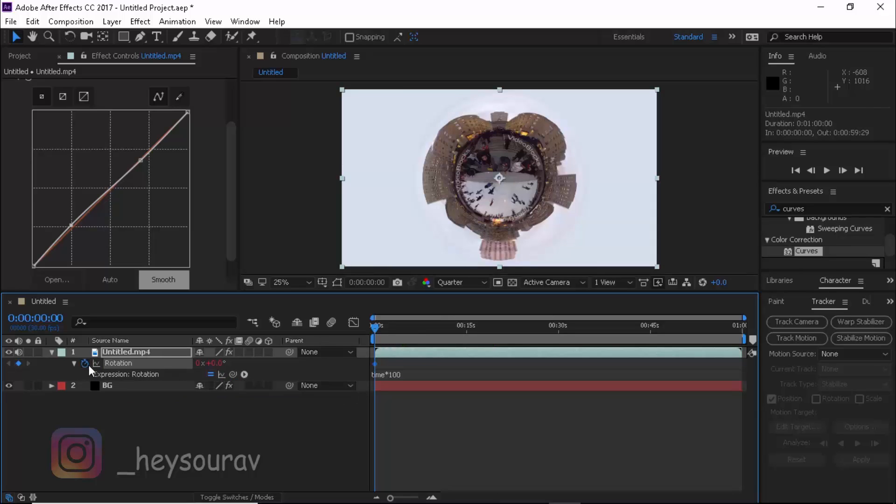
pyautogui.click(826, 170)
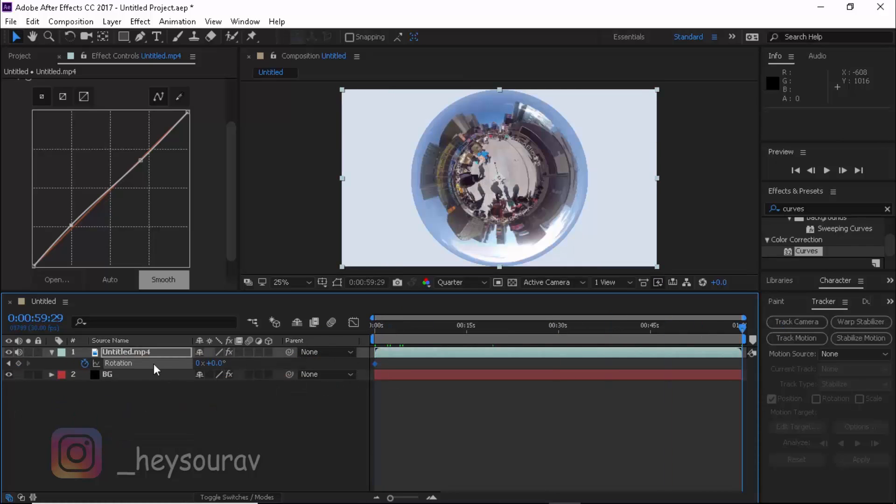
# Keyframe one full turn at 30 seconds and apply Easy Ease
pyautogui.click(205, 363)
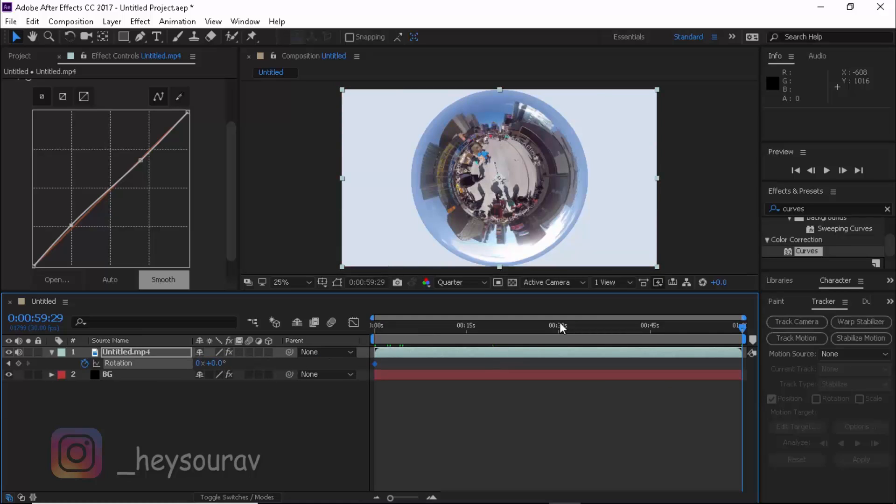
pyautogui.click(556, 332)
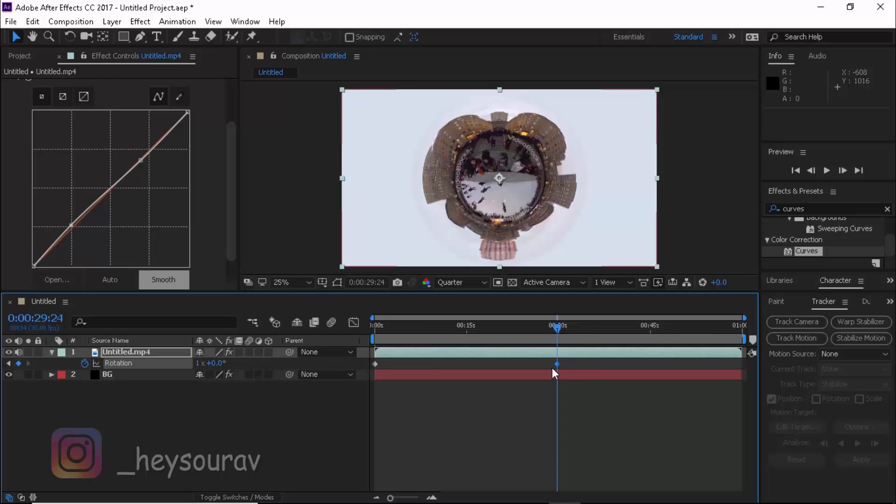
pyautogui.rightClick(555, 363)
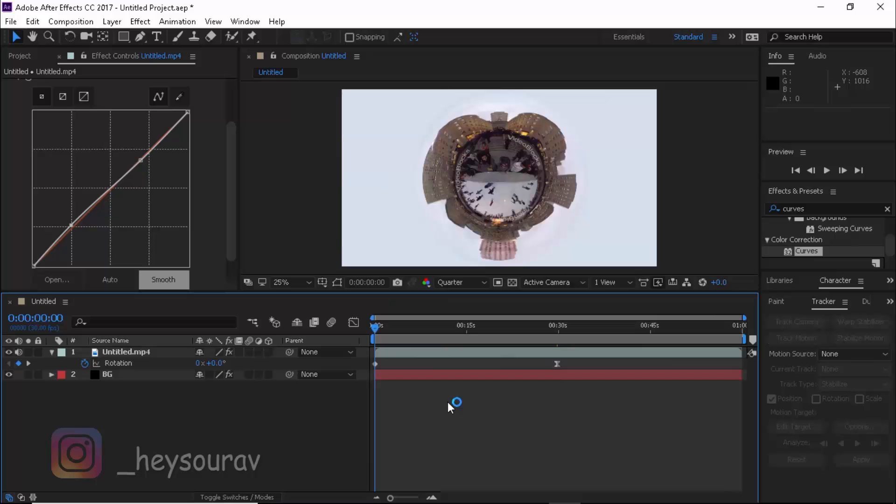
pyautogui.press('Space')
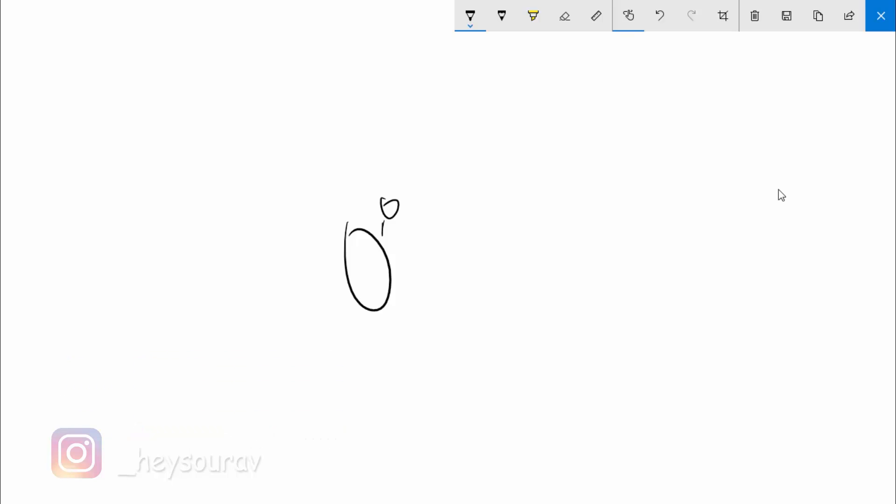
# Sketch a long curving line sweeping through the small oval-and-loop figure with the ballpoint pen
pyautogui.moveTo(41, 399); pyautogui.dragTo(614, 203)
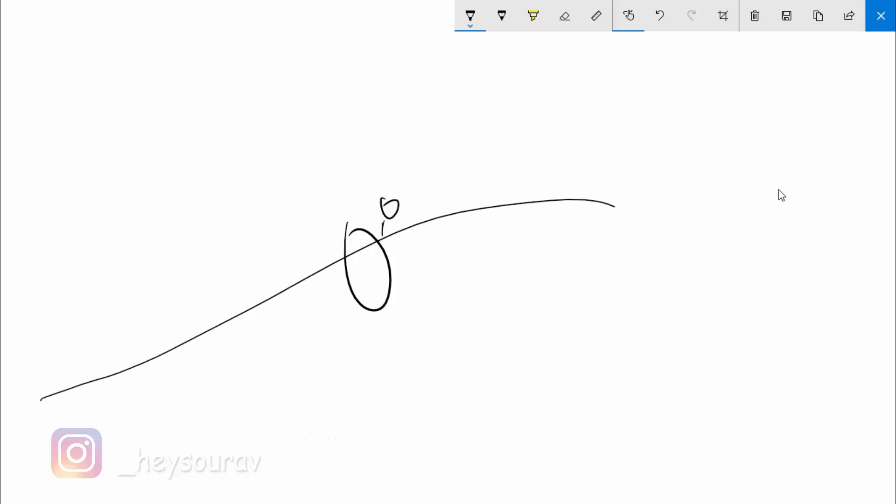